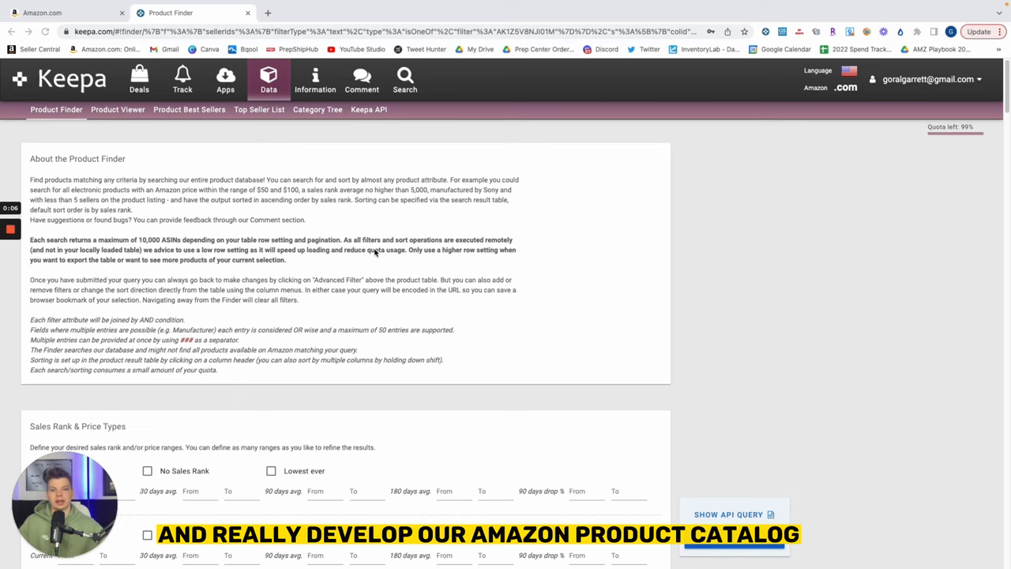
{"action": "mouse_move", "coordinate": [332, 199]}
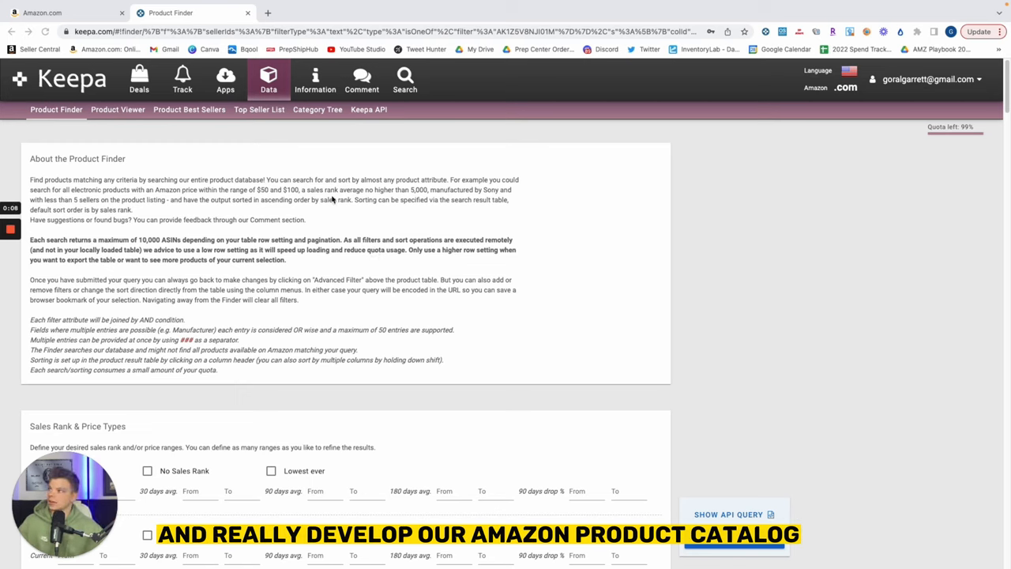
Switch to the Amazon.com tab showing the seller's storefront.
{"action": "left_click", "coordinate": [63, 13]}
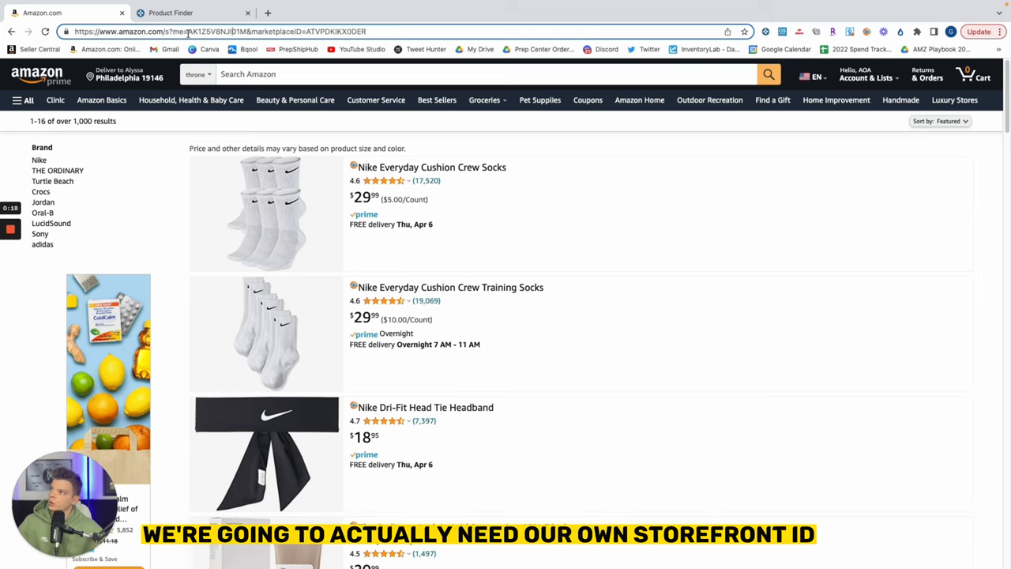
Highlight seller ID AK1Z5V8NJI01M in the storefront address and go back to Product Finder.
{"action": "double_click", "coordinate": [209, 32]}
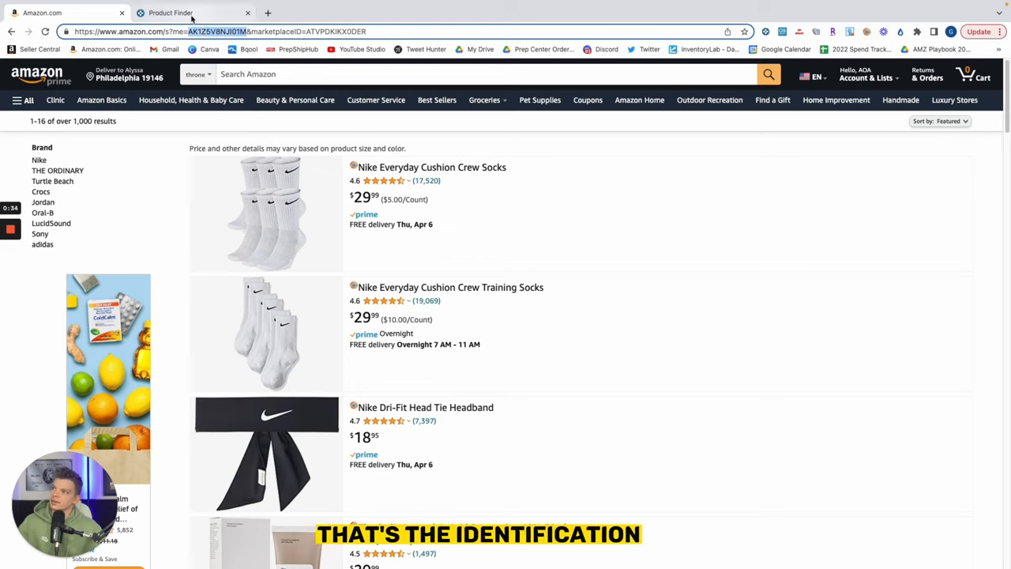
{"action": "left_click", "coordinate": [193, 12]}
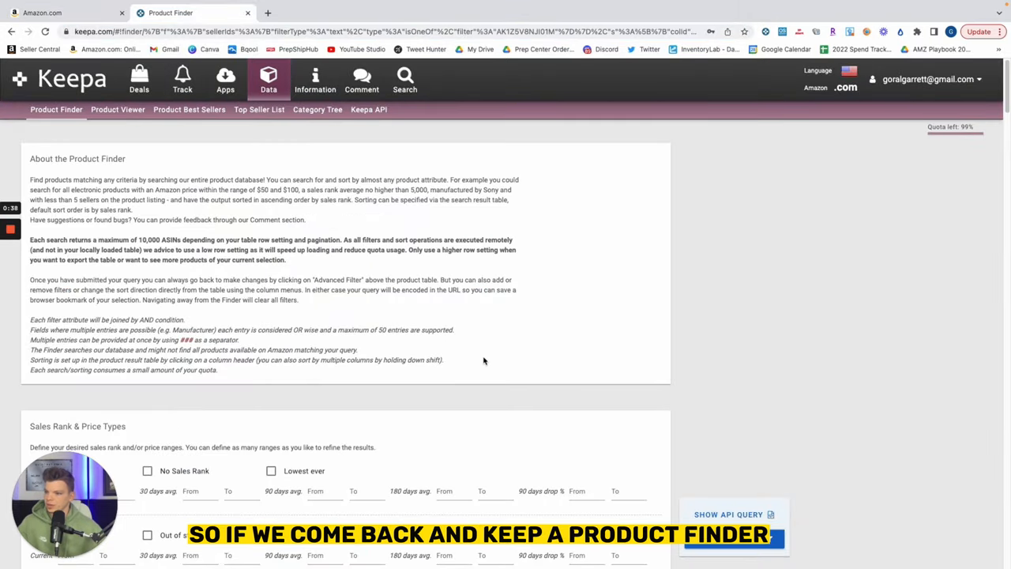
Enter seller ID AK1Z5V8NJI01M in the Seller filter and find the 947 matching products.
{"action": "scroll", "scroll_direction": "down", "scroll_amount": 3}
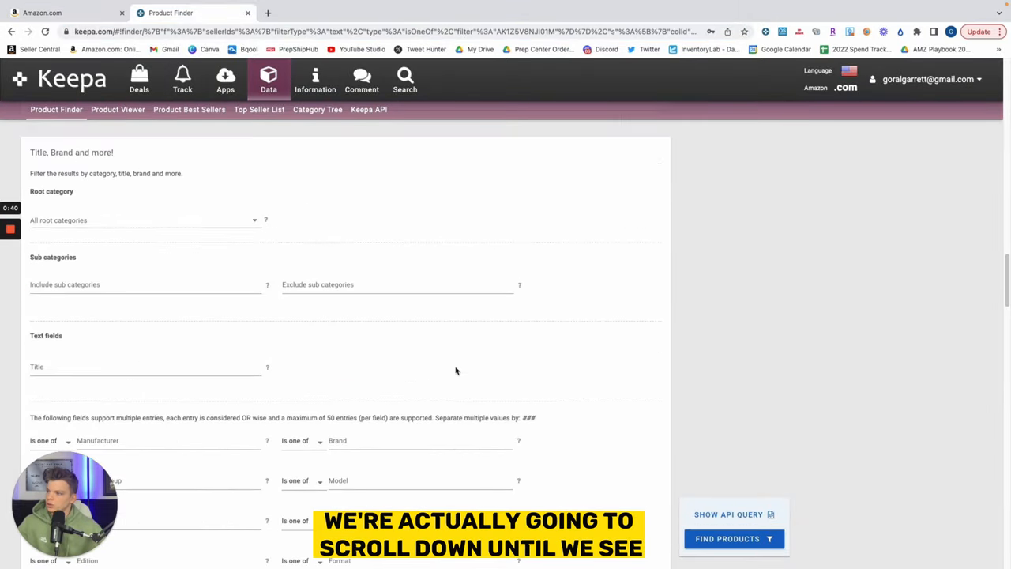
{"action": "scroll", "scroll_direction": "down", "scroll_amount": 3}
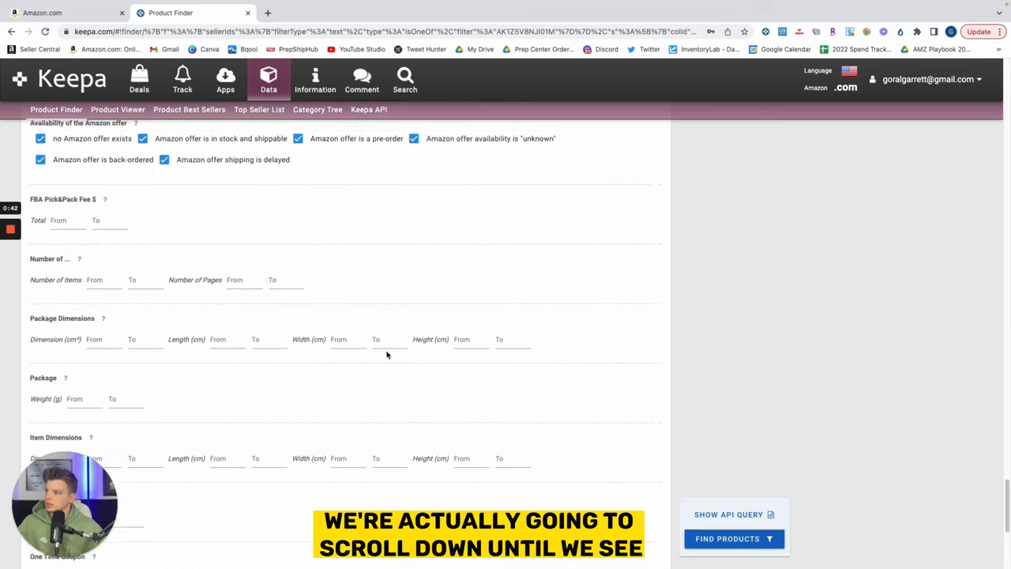
{"action": "scroll", "scroll_direction": "down", "scroll_amount": 3}
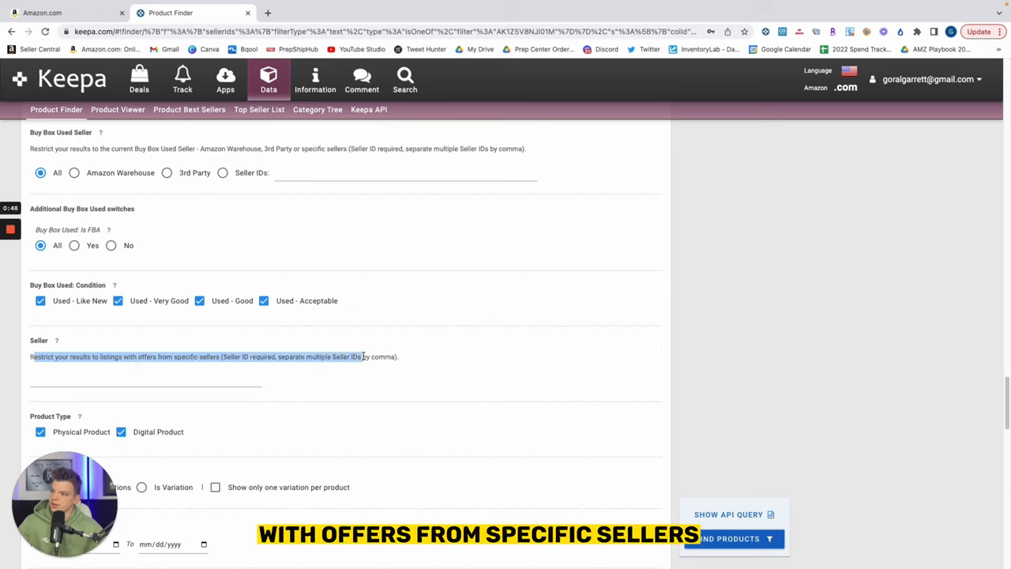
{"action": "left_click", "coordinate": [146, 377]}
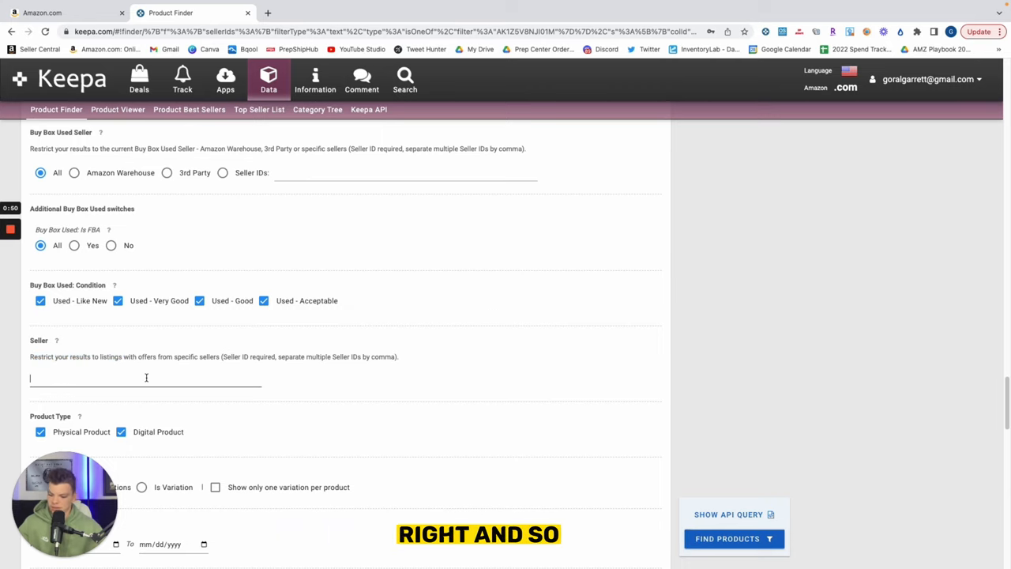
{"action": "type", "text": "AK1Z5V8NJI01M"}
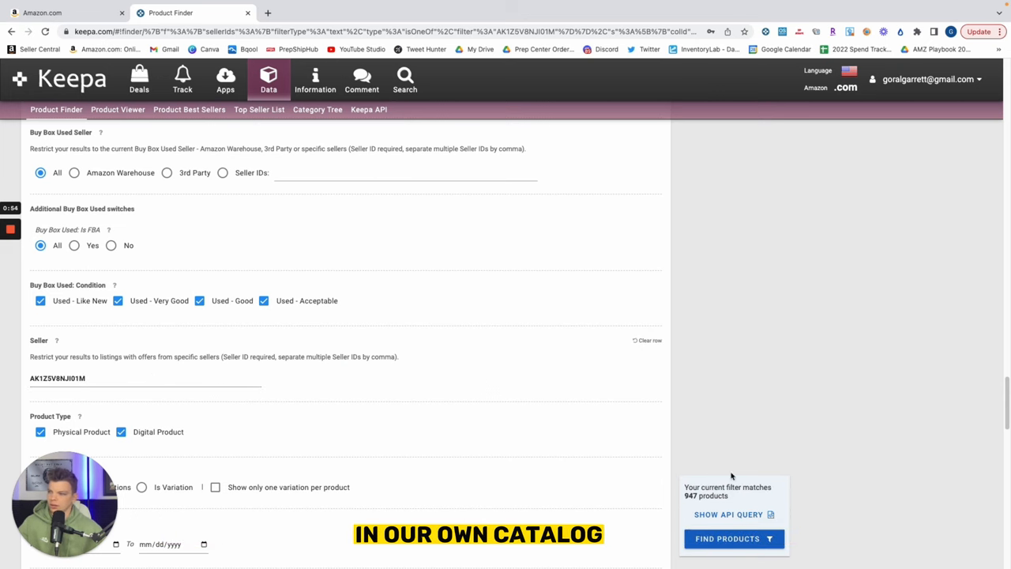
{"action": "left_click", "coordinate": [727, 538]}
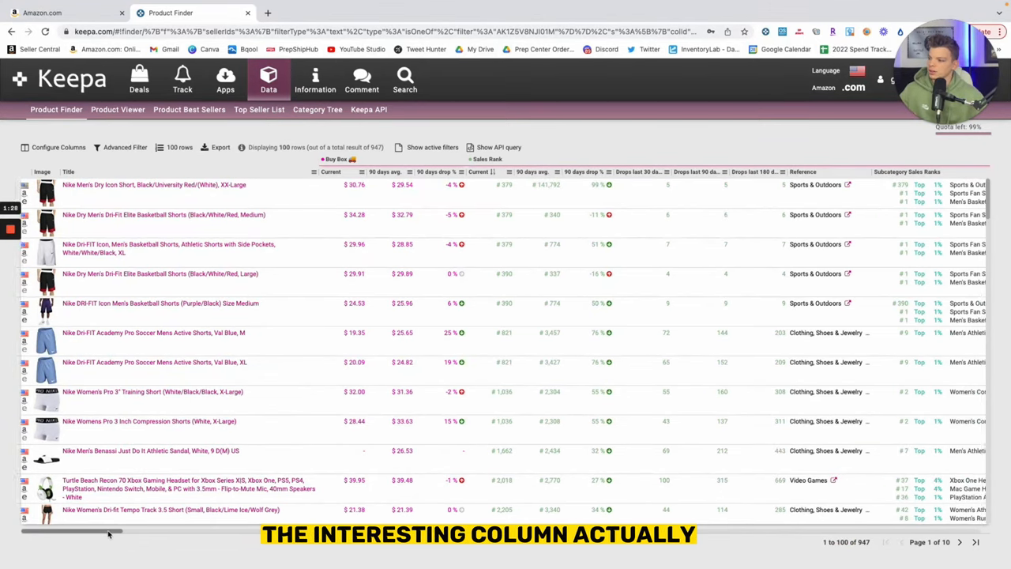
Open the detail popup for Freq. Bought Together ASIN B08CJM15T8, Nike Flex Woven Short 2.0.
{"action": "scroll", "scroll_direction": "right", "scroll_amount": 3}
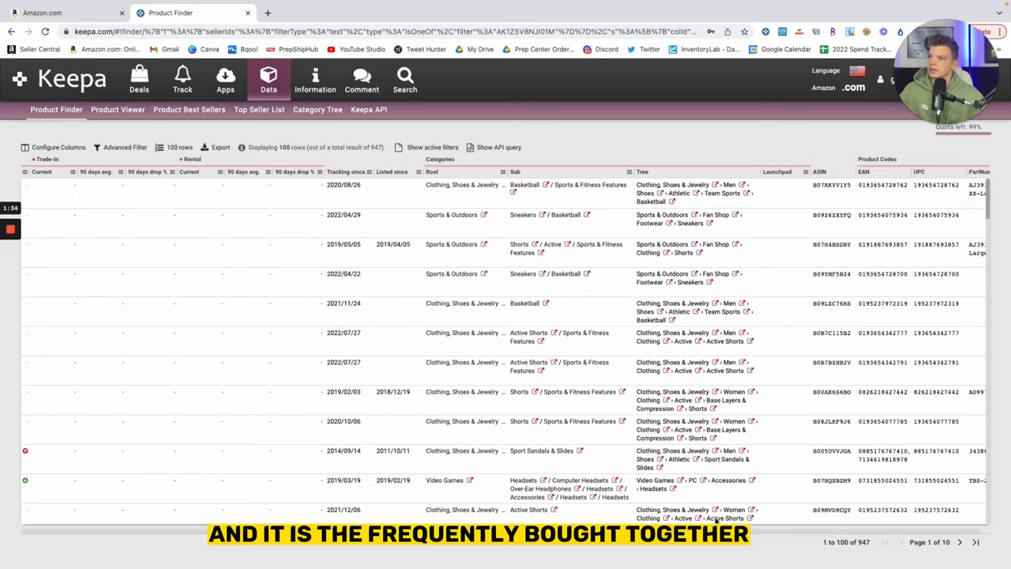
{"action": "scroll", "scroll_direction": "right", "scroll_amount": 3}
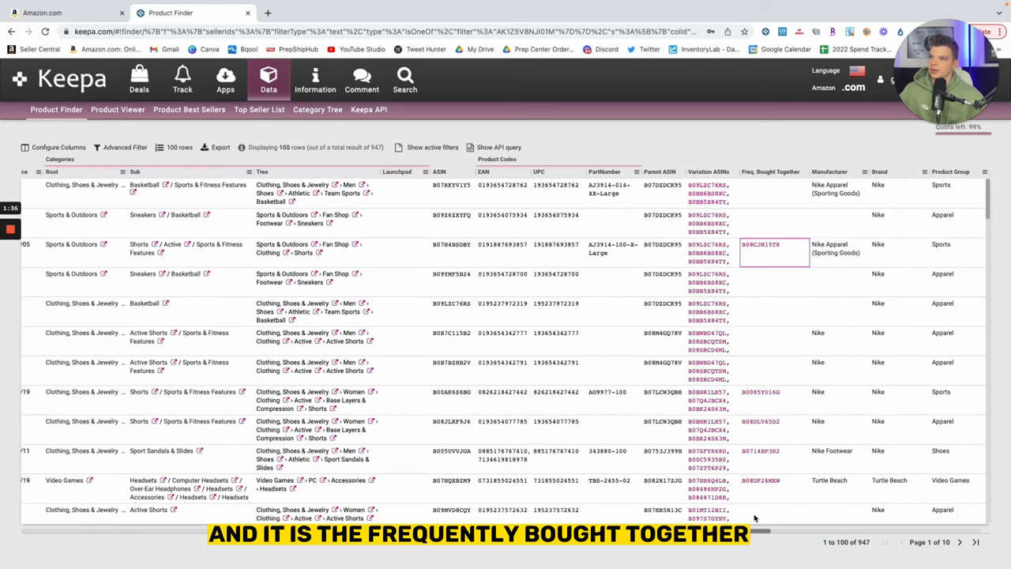
{"action": "scroll", "scroll_direction": "right", "scroll_amount": 3}
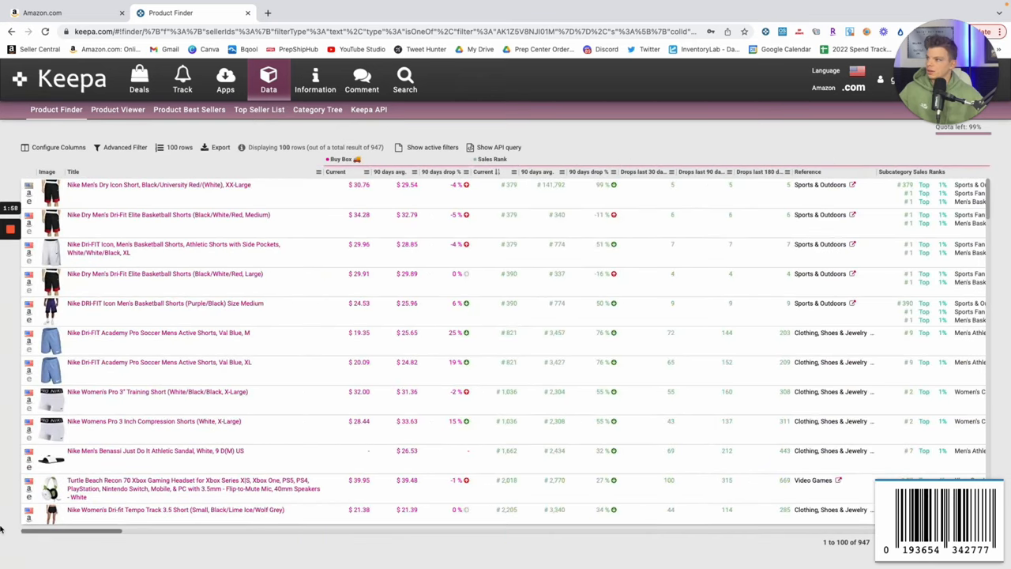
{"action": "scroll", "scroll_direction": "right", "scroll_amount": 3}
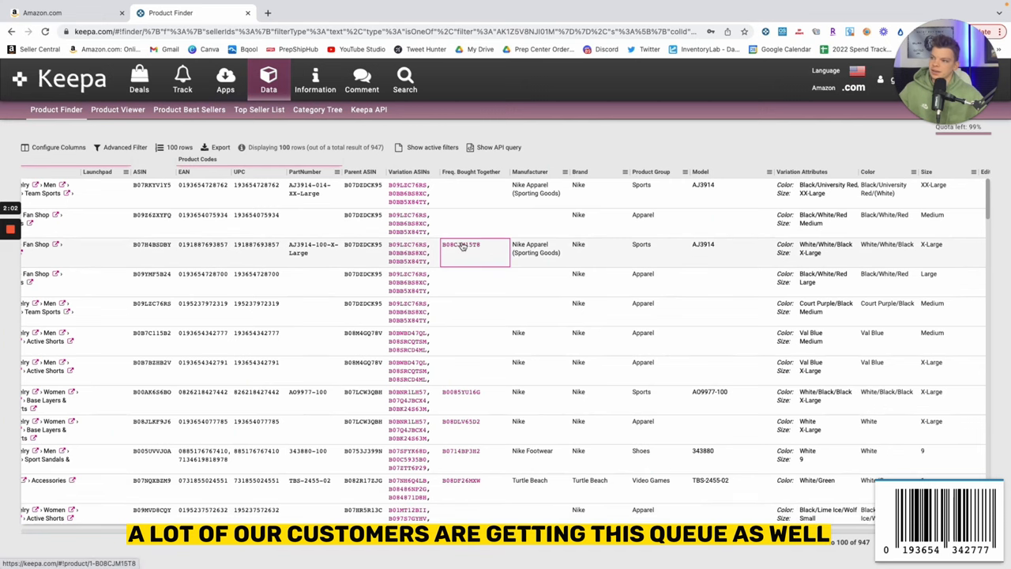
{"action": "left_click", "coordinate": [461, 248]}
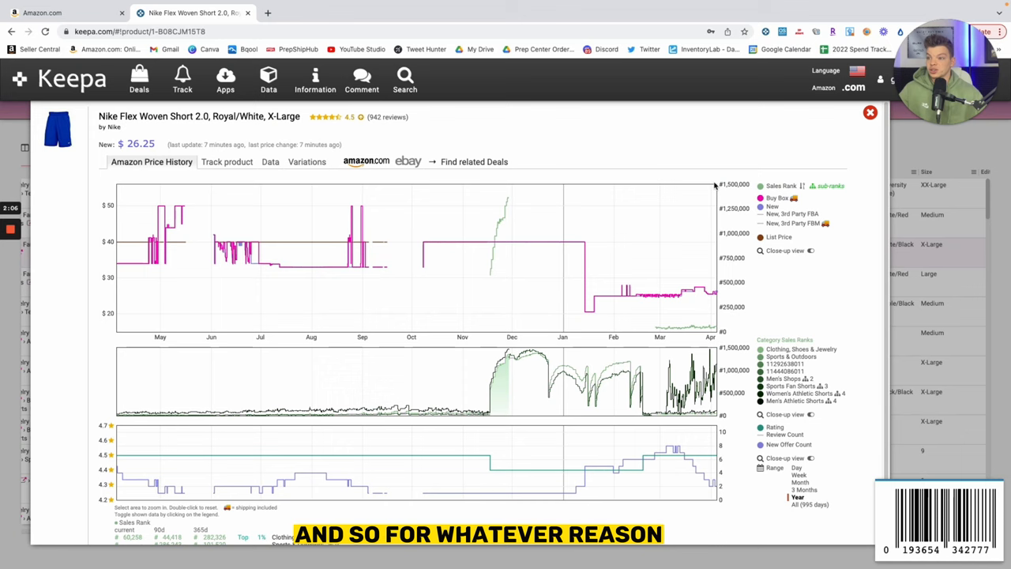
Reopen the B08CJM15T8 popup and follow its amazon.com link to the shorts' listing.
{"action": "left_click", "coordinate": [268, 79]}
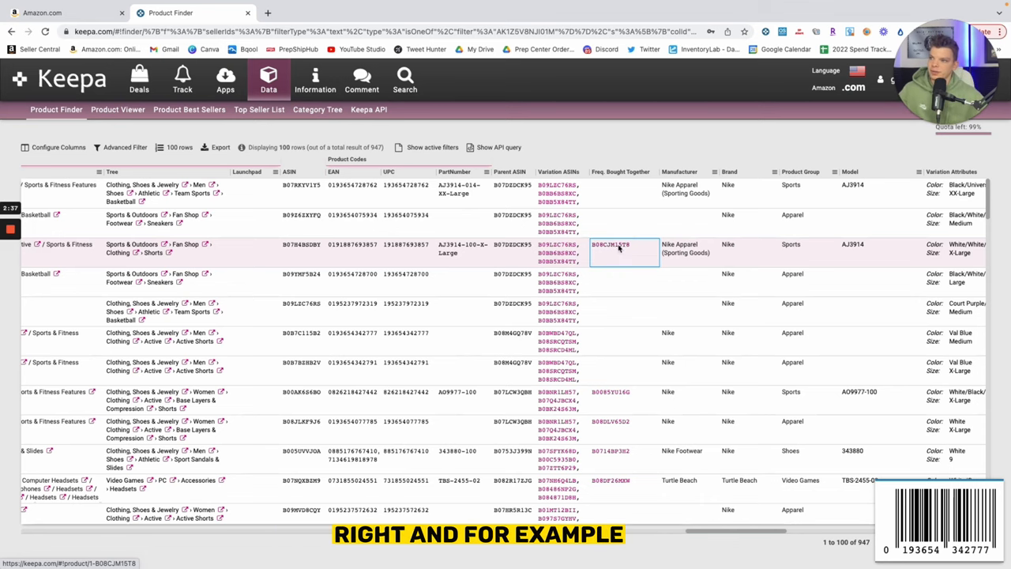
{"action": "left_click", "coordinate": [610, 244]}
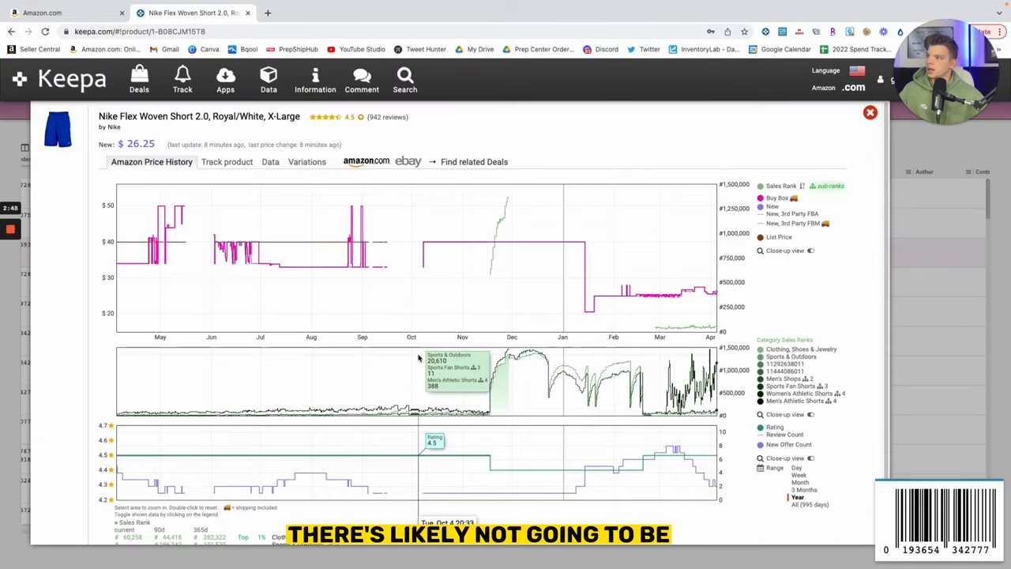
{"action": "left_click", "coordinate": [366, 161]}
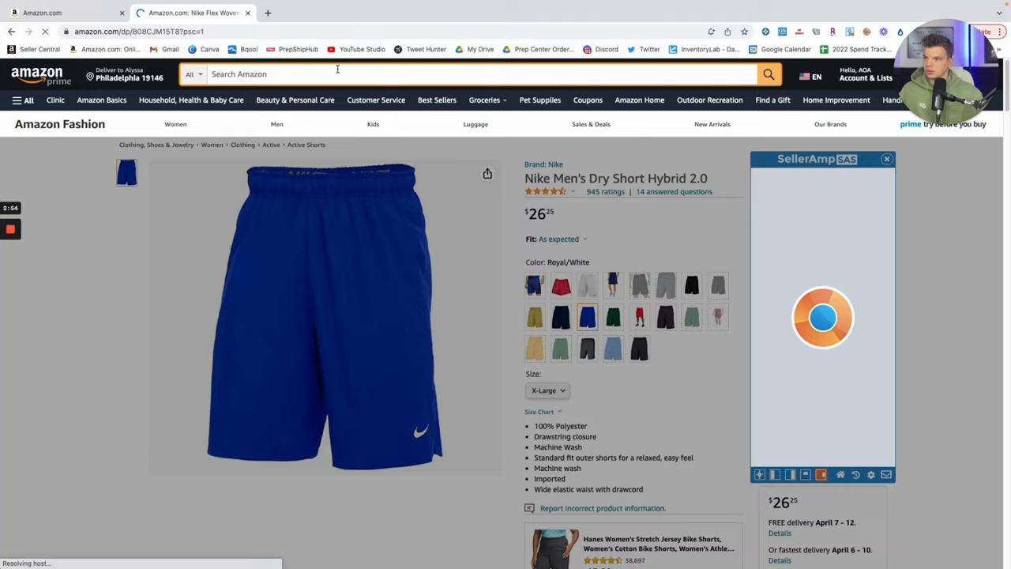
Return to Keepa's full product page for Nike Flex Woven Short 2.0 at $26.25.
{"action": "type", "text": "dr"}
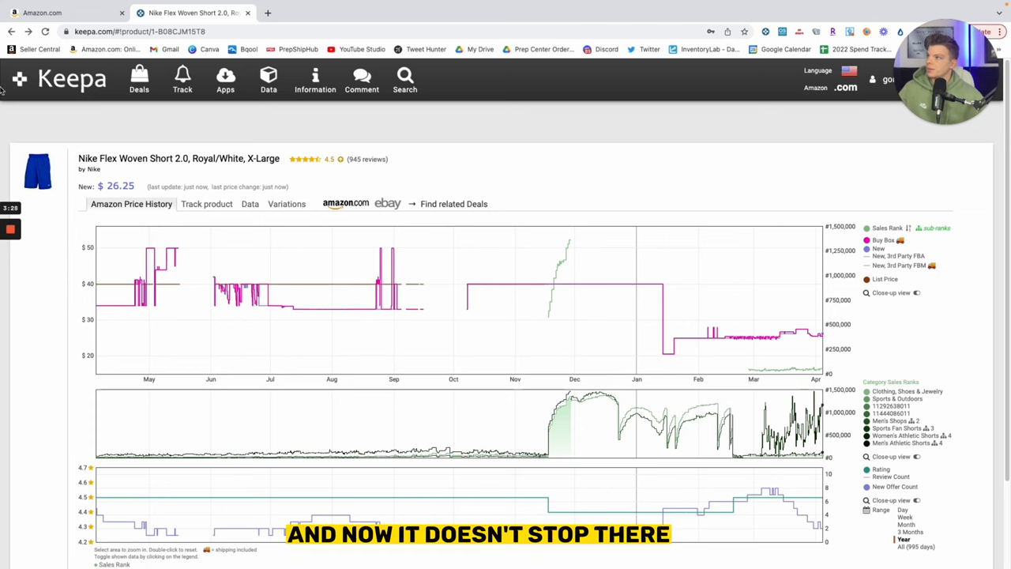
{"action": "left_click", "coordinate": [269, 79]}
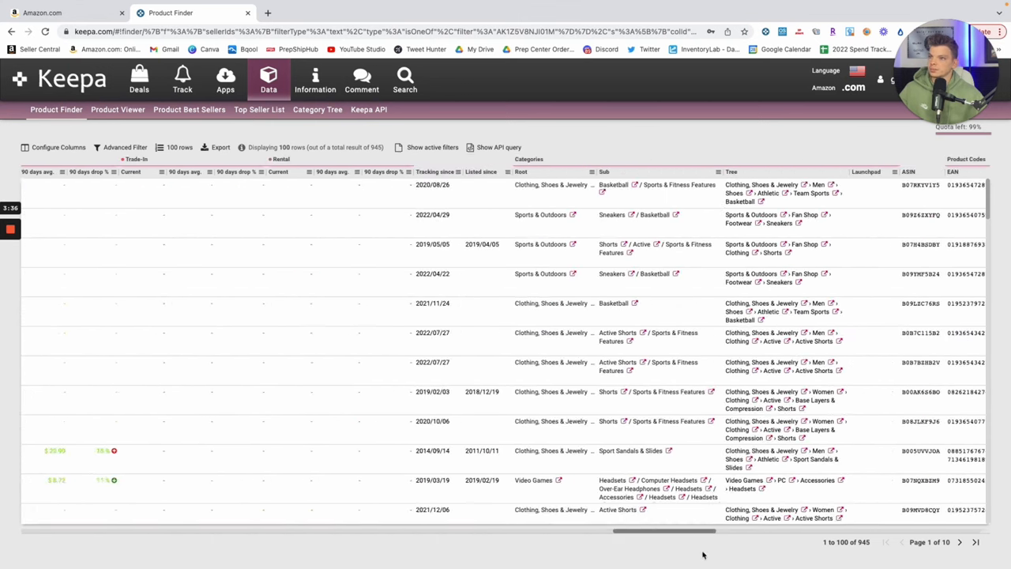
{"action": "scroll", "scroll_direction": "right", "scroll_amount": 3}
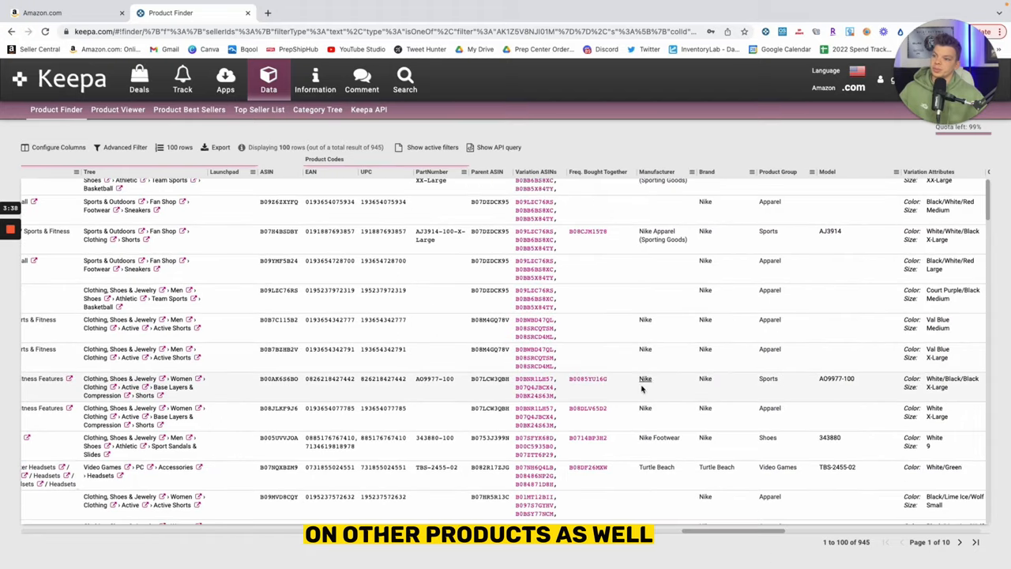
{"action": "scroll", "scroll_direction": "down", "scroll_amount": 3}
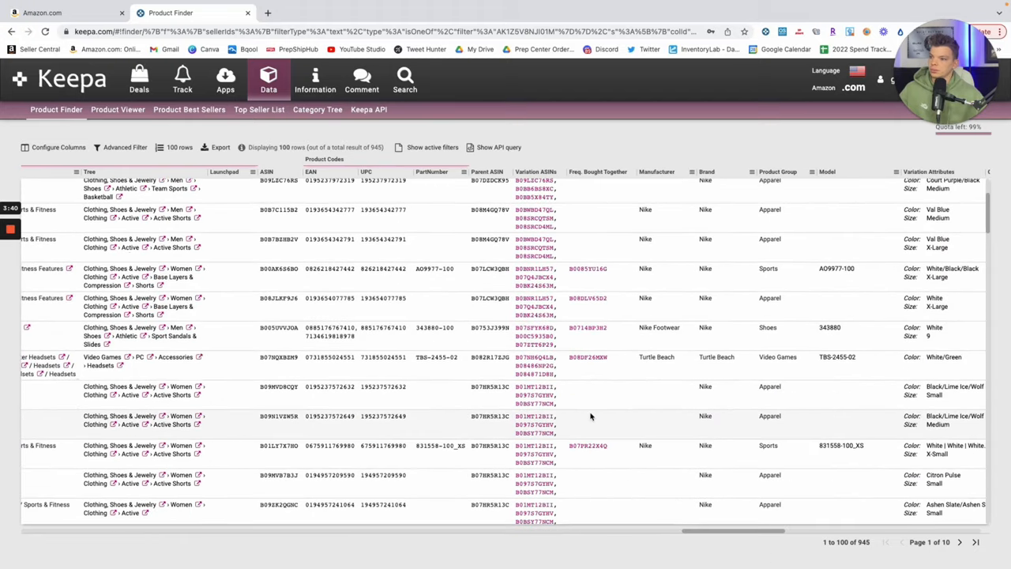
{"action": "scroll", "scroll_direction": "down", "scroll_amount": 3}
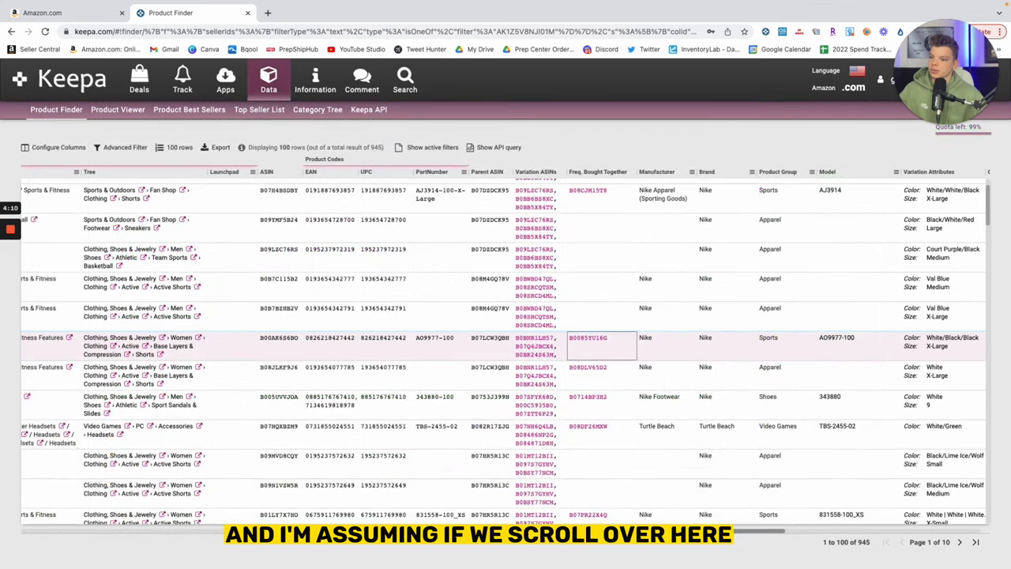
{"action": "scroll", "scroll_direction": "right", "scroll_amount": 3}
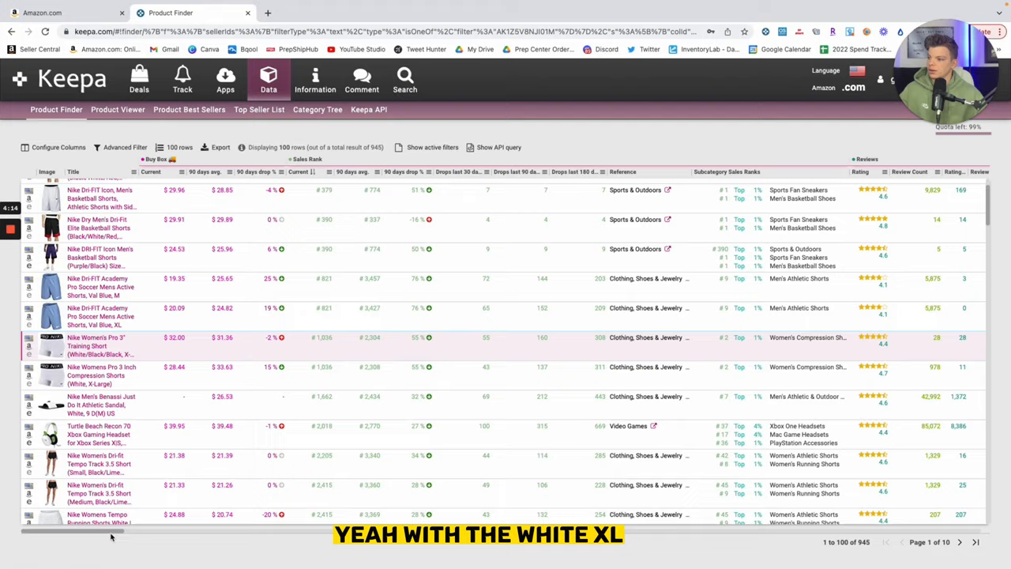
{"action": "scroll", "scroll_direction": "right", "scroll_amount": 3}
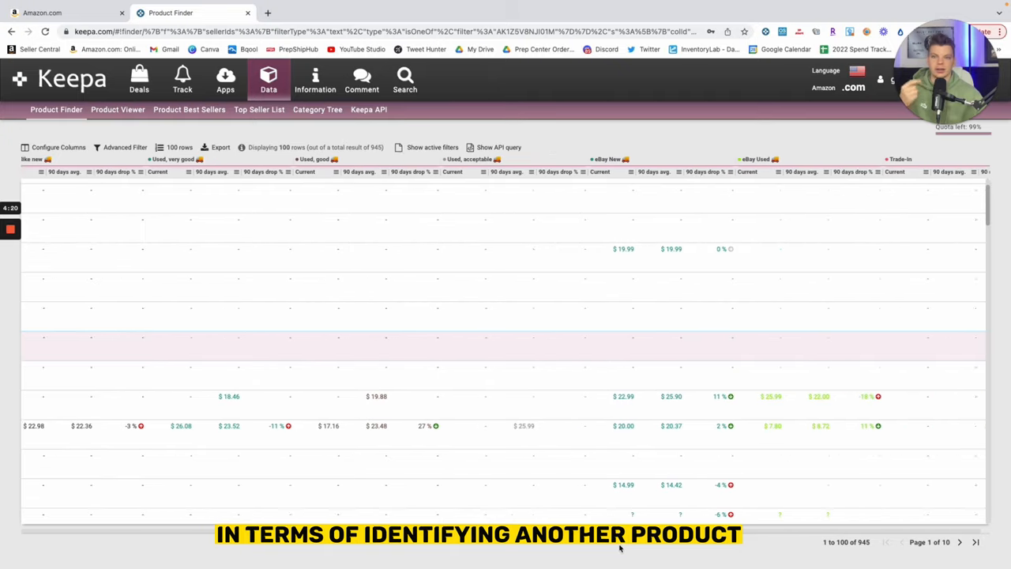
{"action": "scroll", "scroll_direction": "right", "scroll_amount": 3}
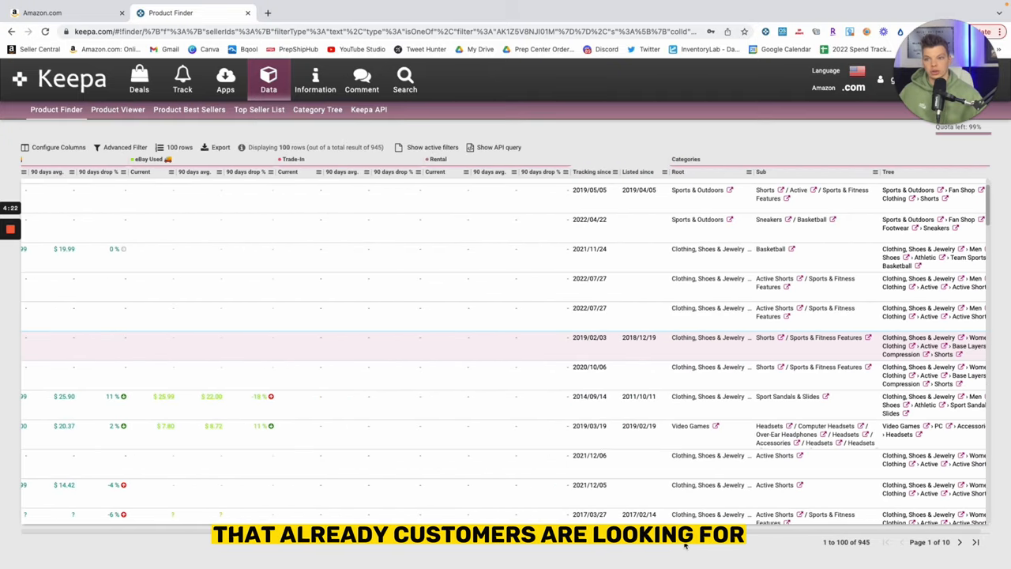
{"action": "scroll", "scroll_direction": "right", "scroll_amount": 3}
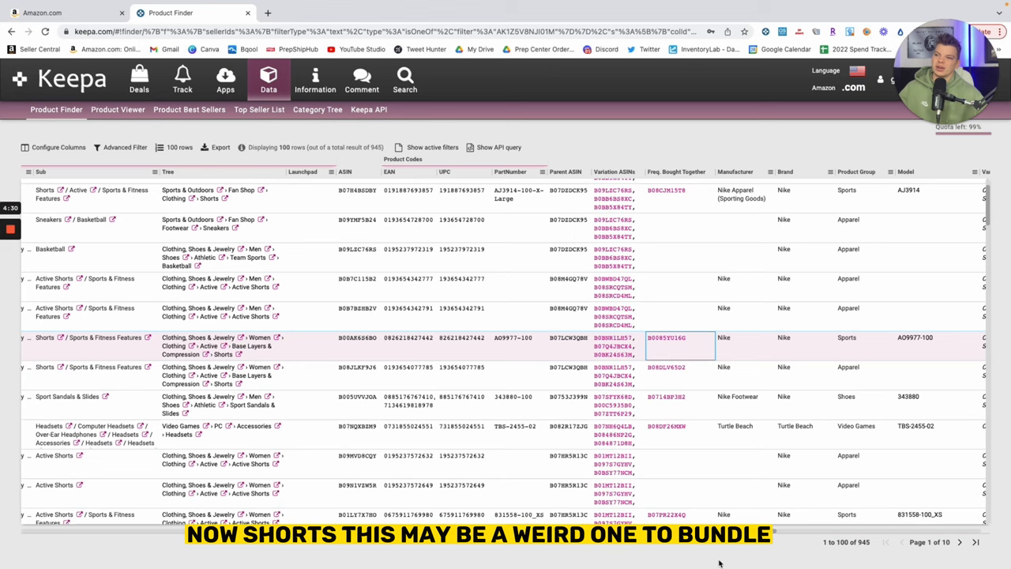
{"action": "mouse_move", "coordinate": [668, 379]}
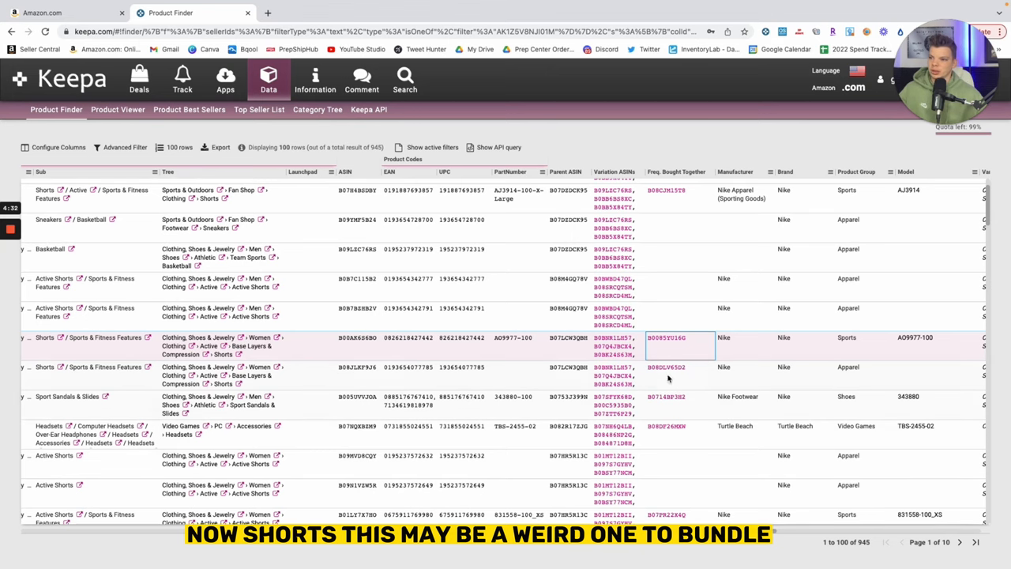
{"action": "left_click", "coordinate": [666, 367]}
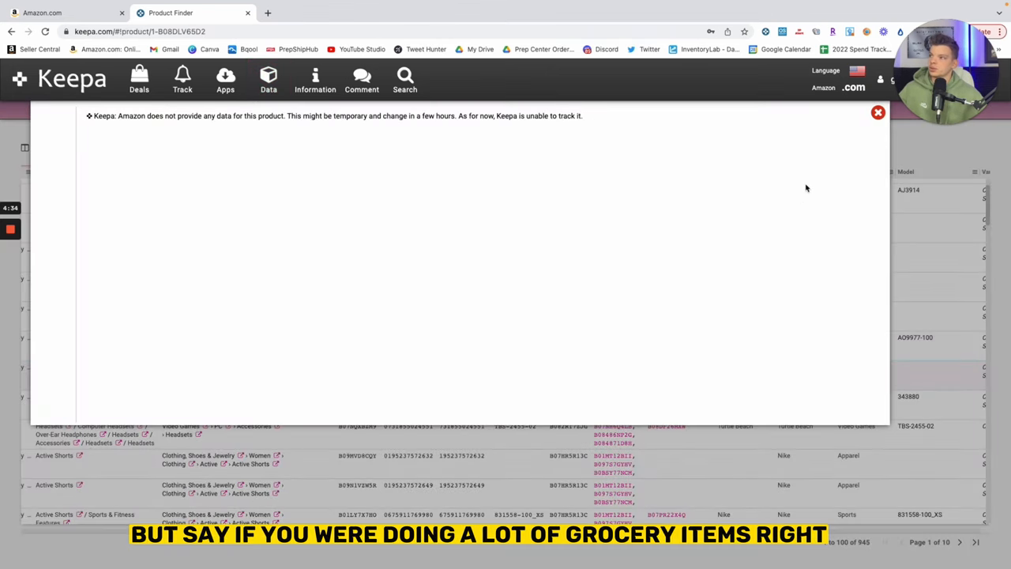
{"action": "left_click", "coordinate": [877, 112]}
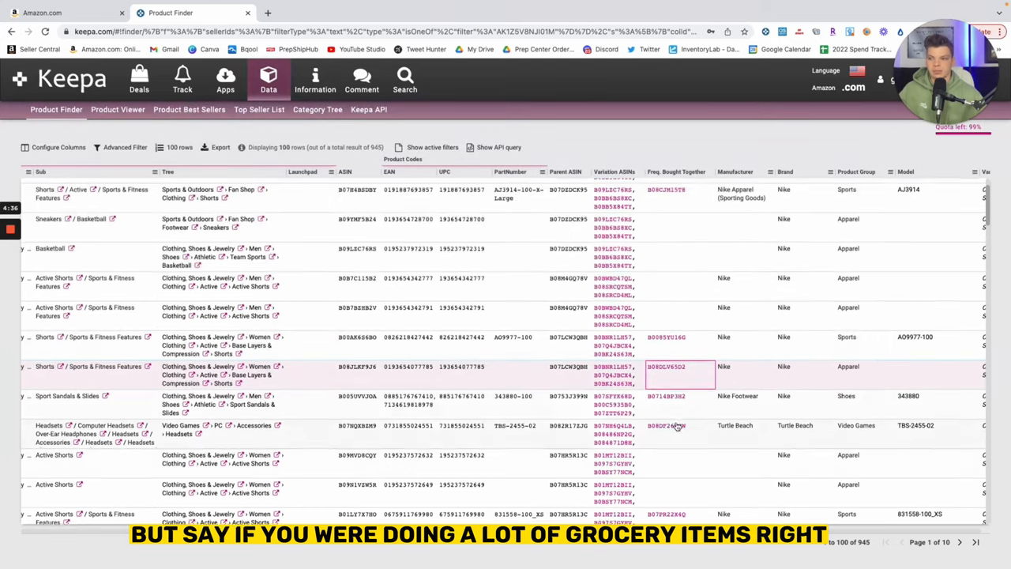
{"action": "scroll", "scroll_direction": "down", "scroll_amount": 3}
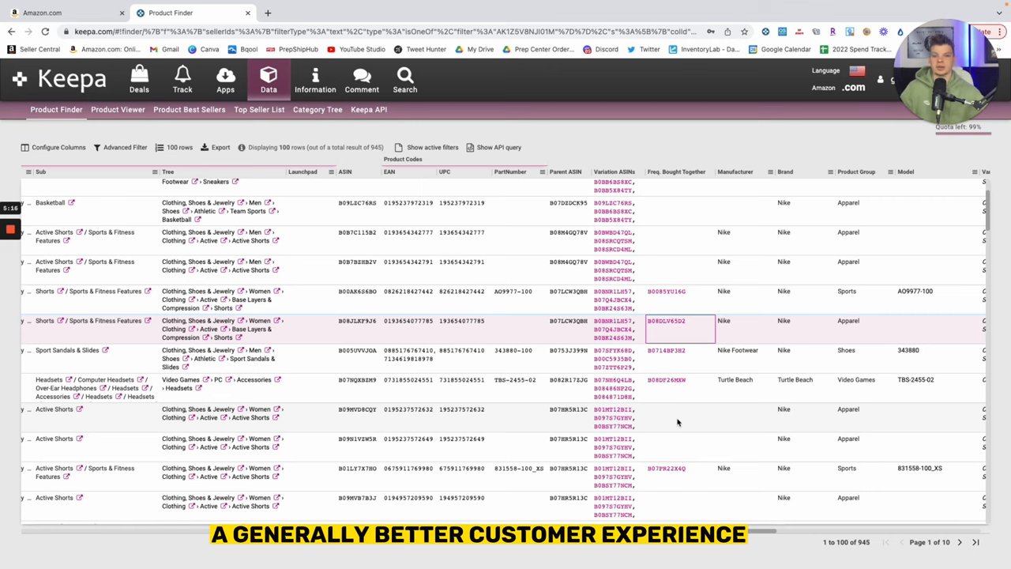
{"action": "mouse_move", "coordinate": [668, 372]}
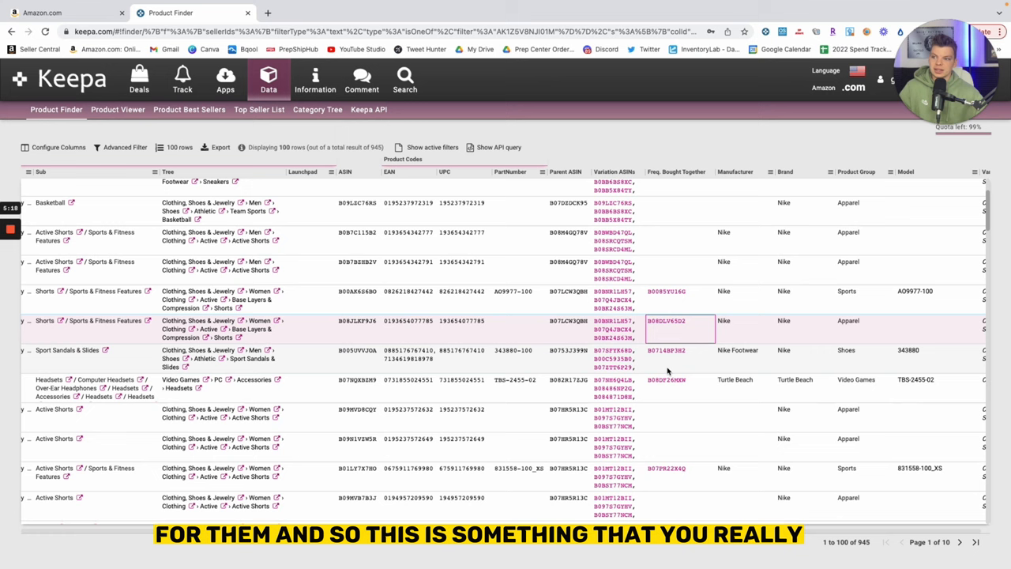
{"action": "left_click", "coordinate": [666, 350]}
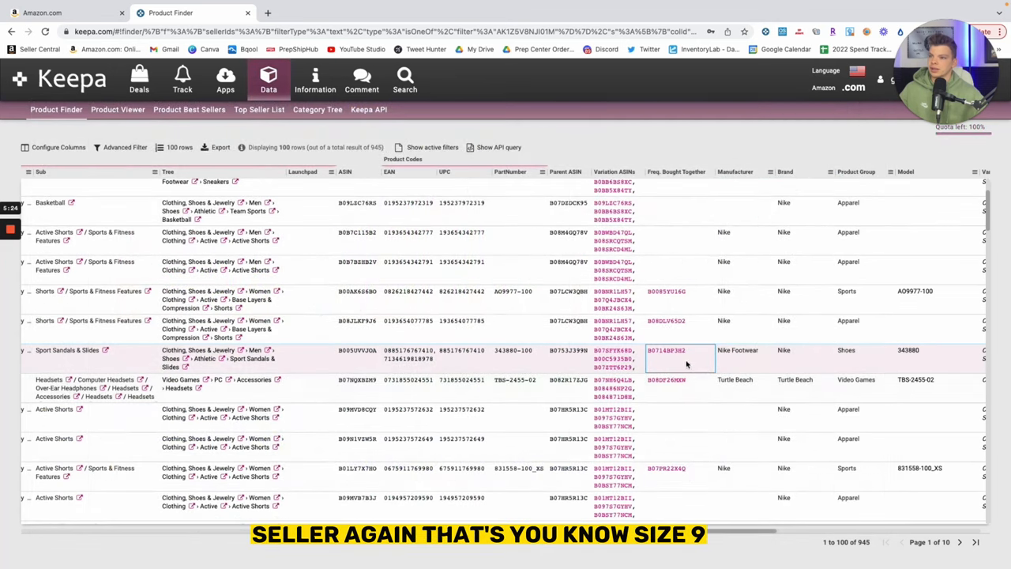
{"action": "scroll", "scroll_direction": "right", "scroll_amount": 3}
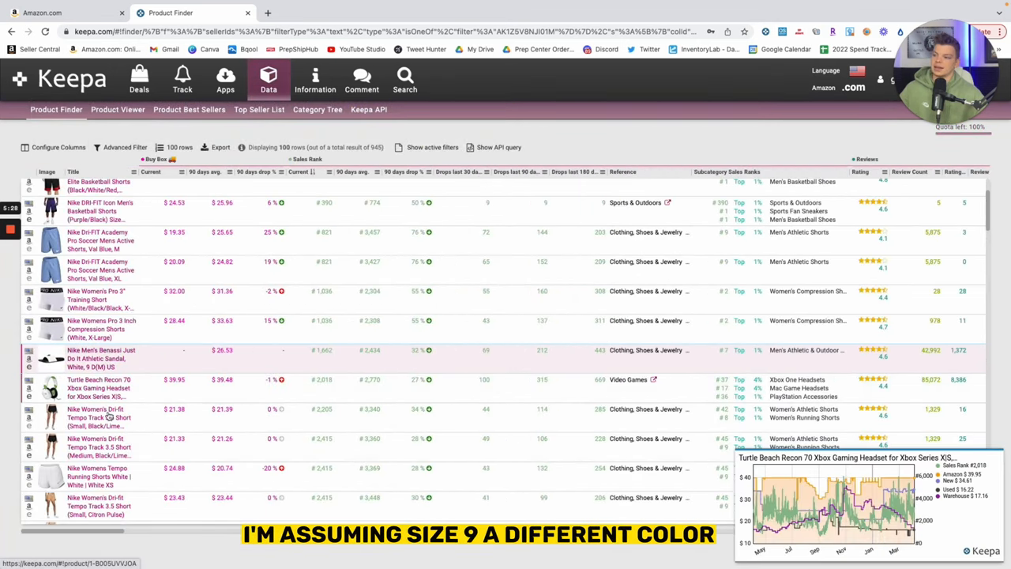
{"action": "scroll", "scroll_direction": "right", "scroll_amount": 3}
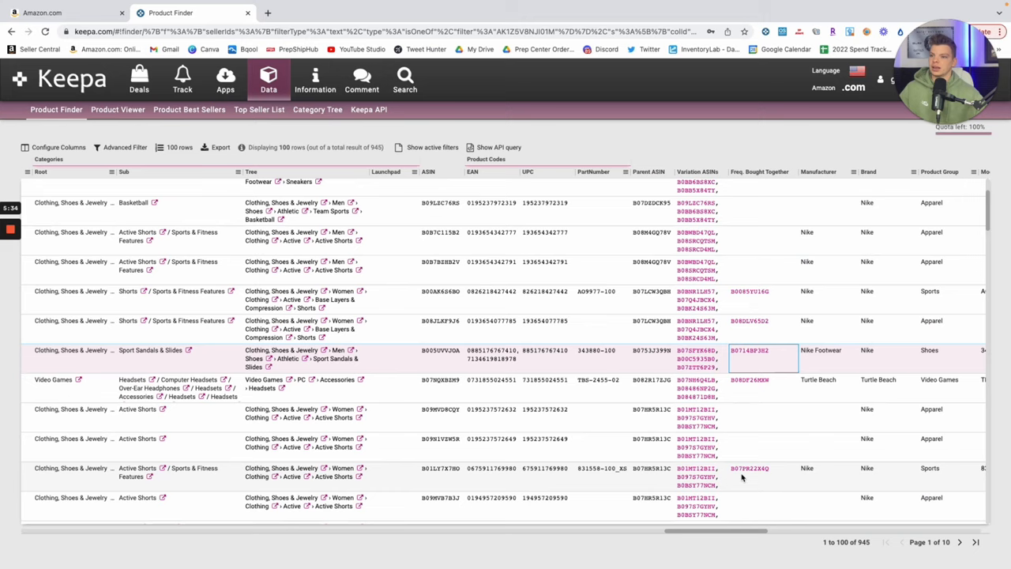
{"action": "scroll", "scroll_direction": "down", "scroll_amount": 3}
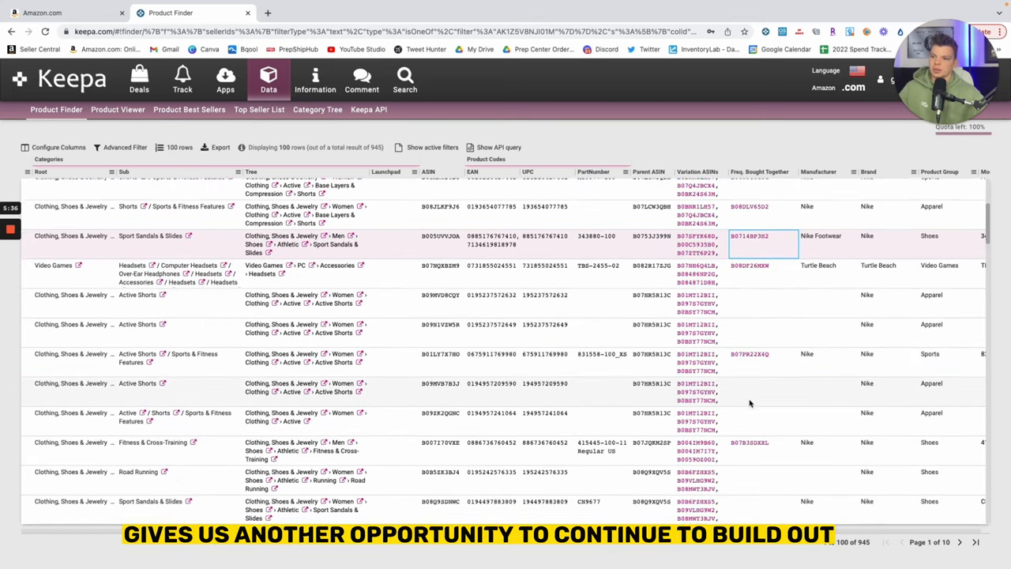
{"action": "scroll", "scroll_direction": "down", "scroll_amount": 3}
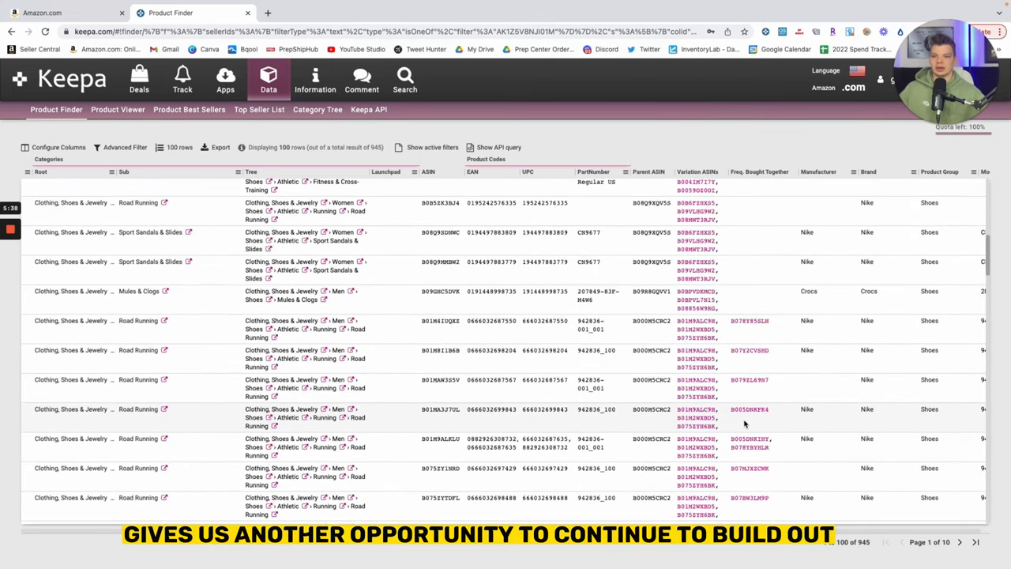
{"action": "mouse_move", "coordinate": [698, 407]}
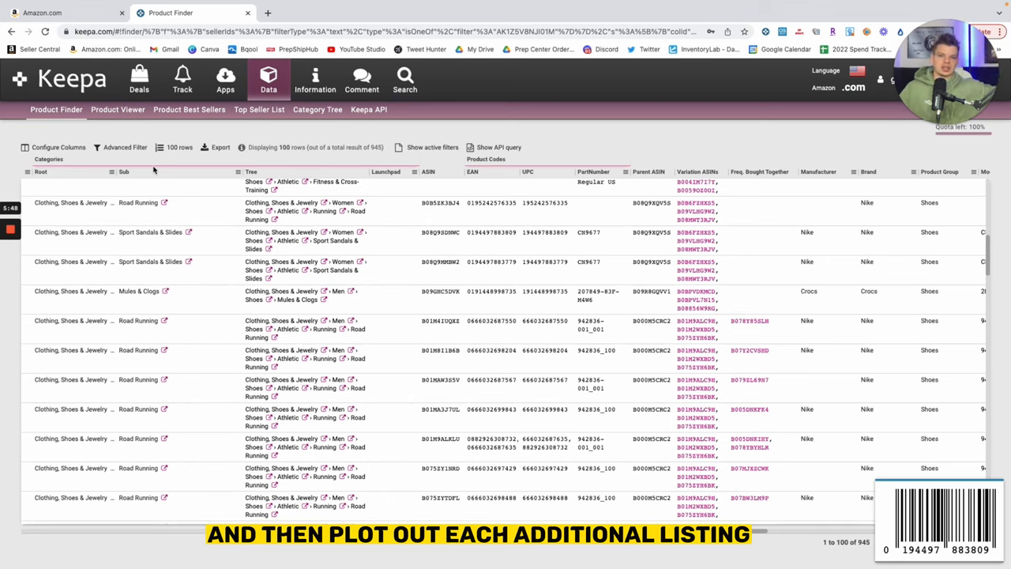
{"action": "mouse_move", "coordinate": [733, 394]}
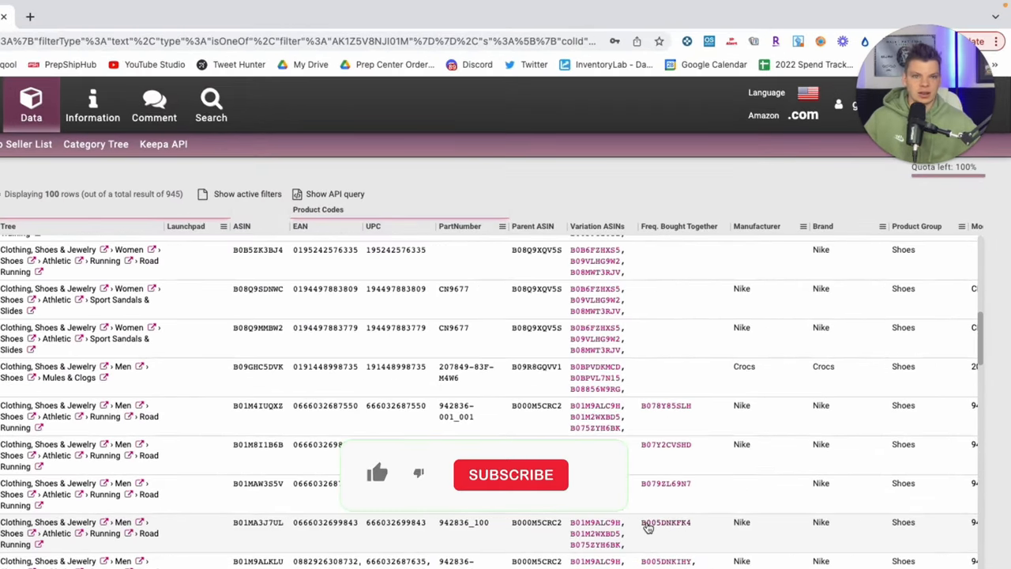
{"action": "left_click", "coordinate": [377, 474]}
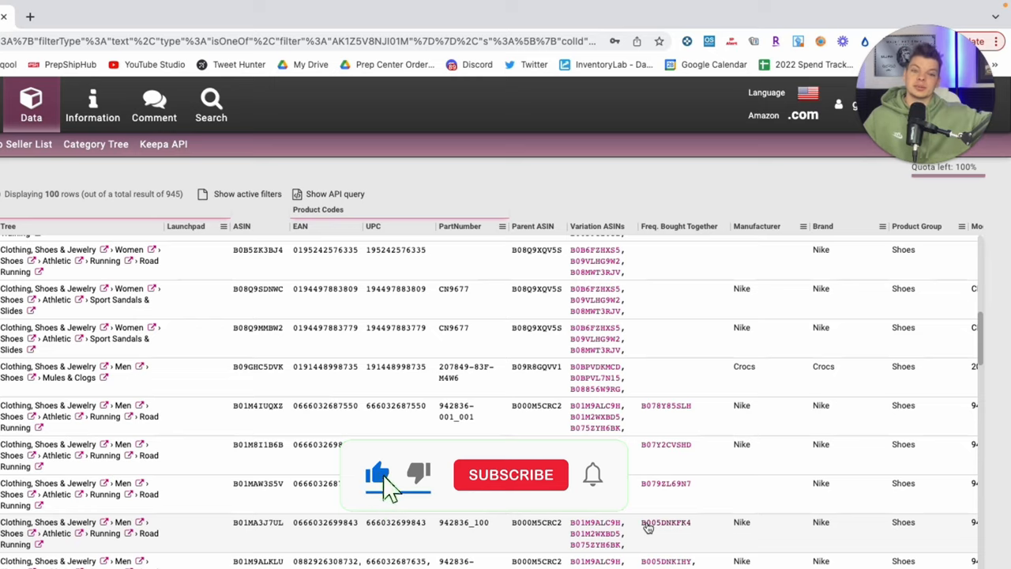